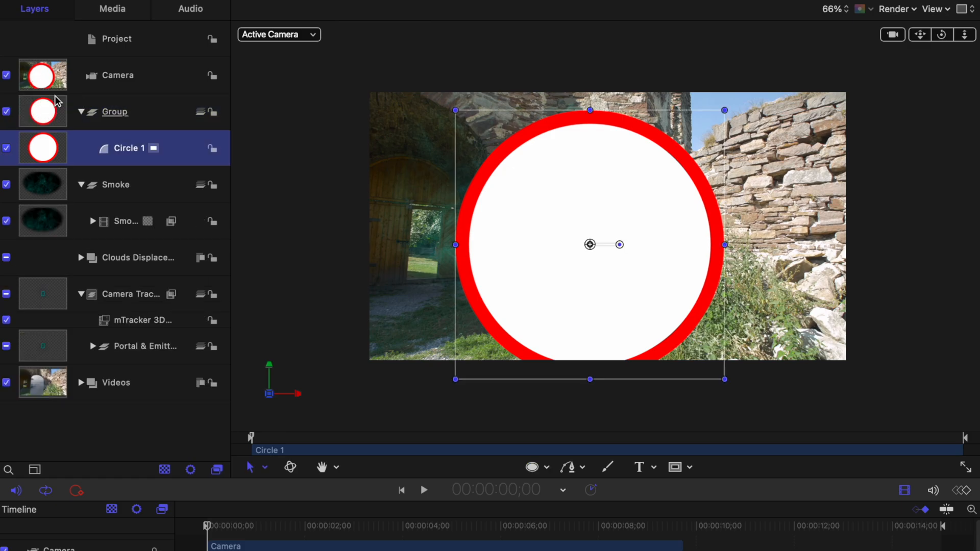
mouse_move(141, 111)
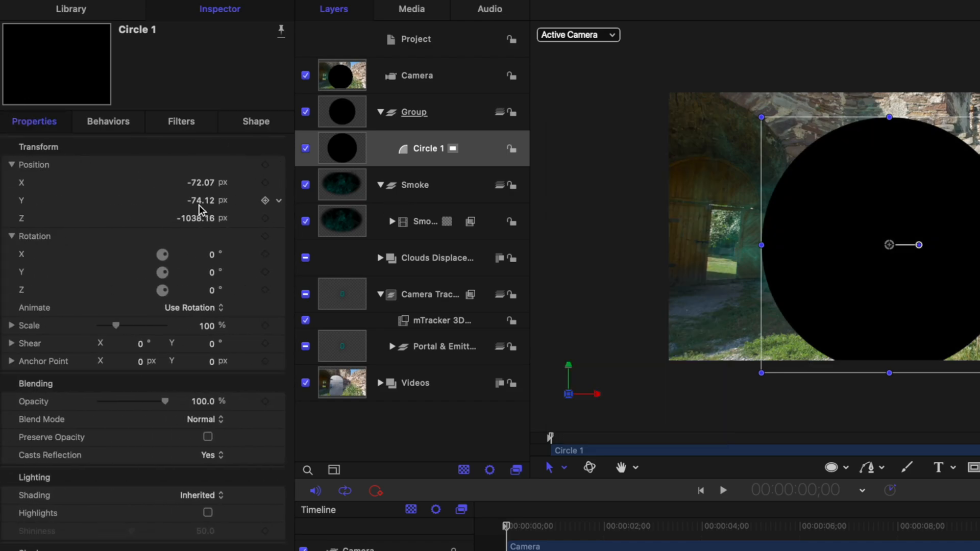
Enter a value of 10.0 in Circle 1's transform settings while laying the black disc flat
text(10.0)
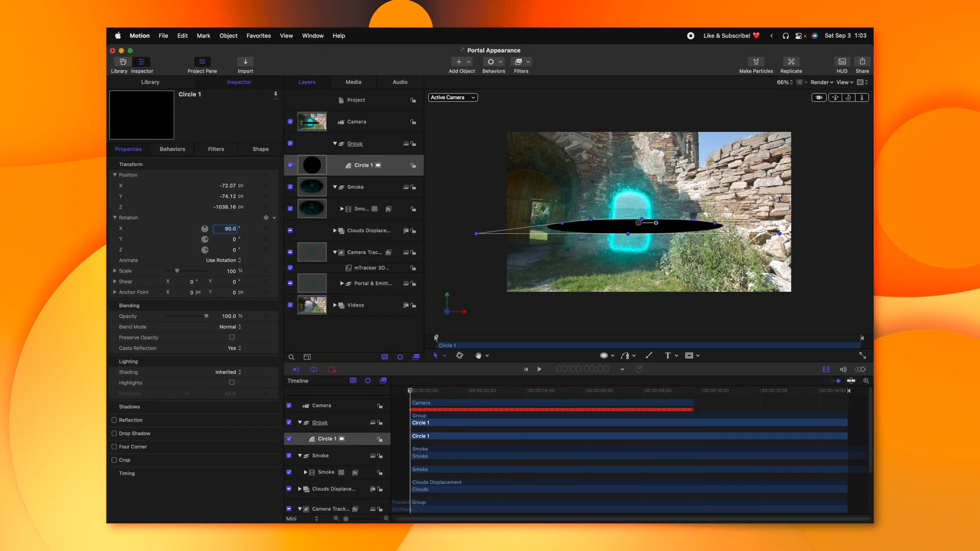
From the Front view, drag the black disc down to ground level beneath the portal
click(451, 97)
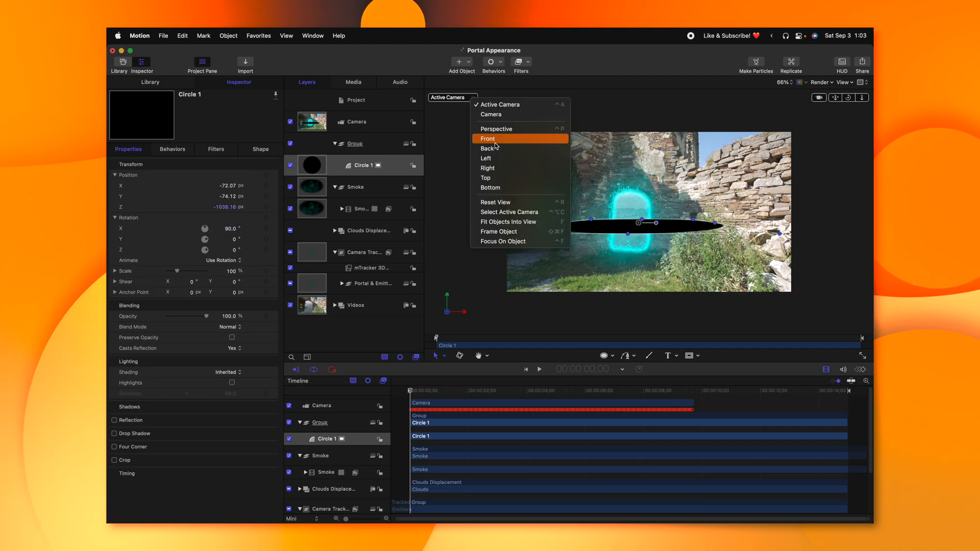
click(488, 137)
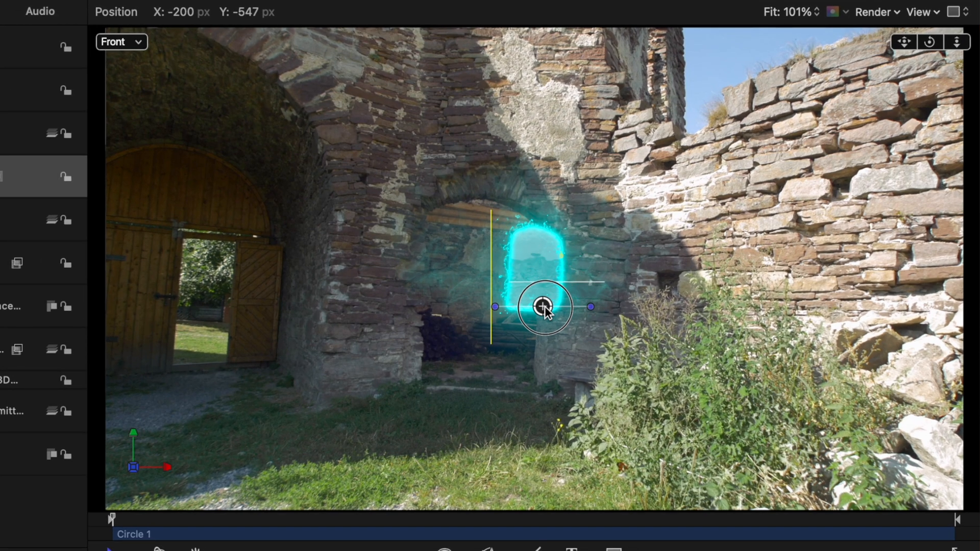
drag(544, 306, 533, 311)
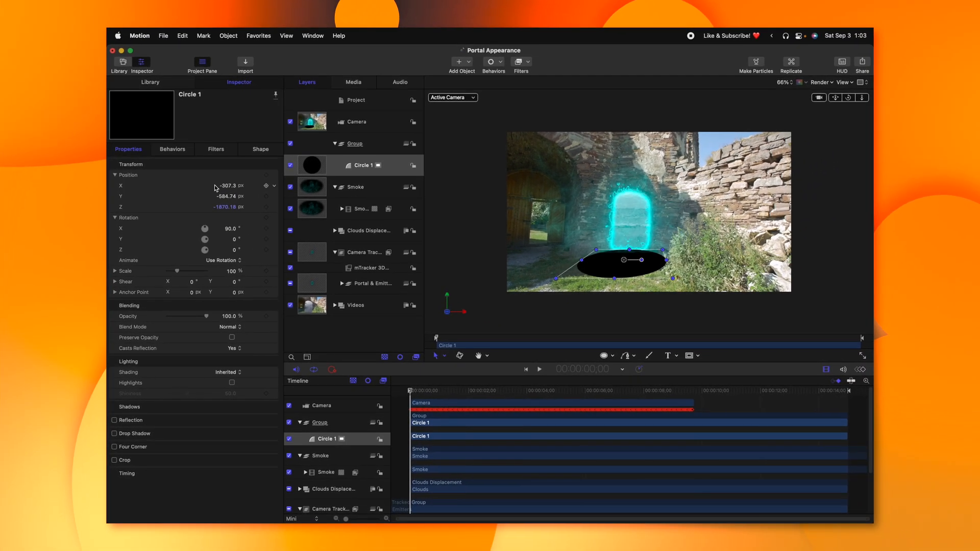
Feather the disc's edge in Shape settings and switch its Properties blend mode to Add
click(260, 149)
text(Light Catcher)
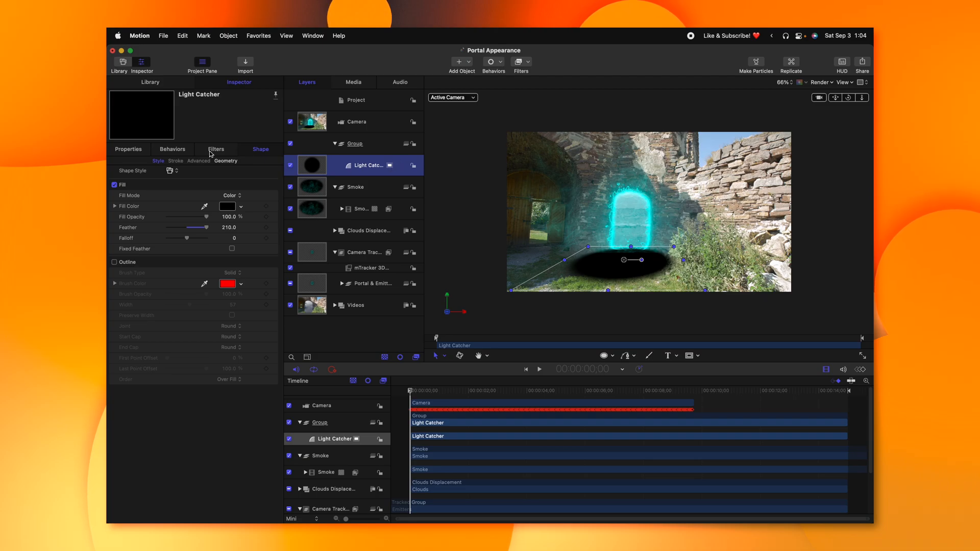
click(129, 149)
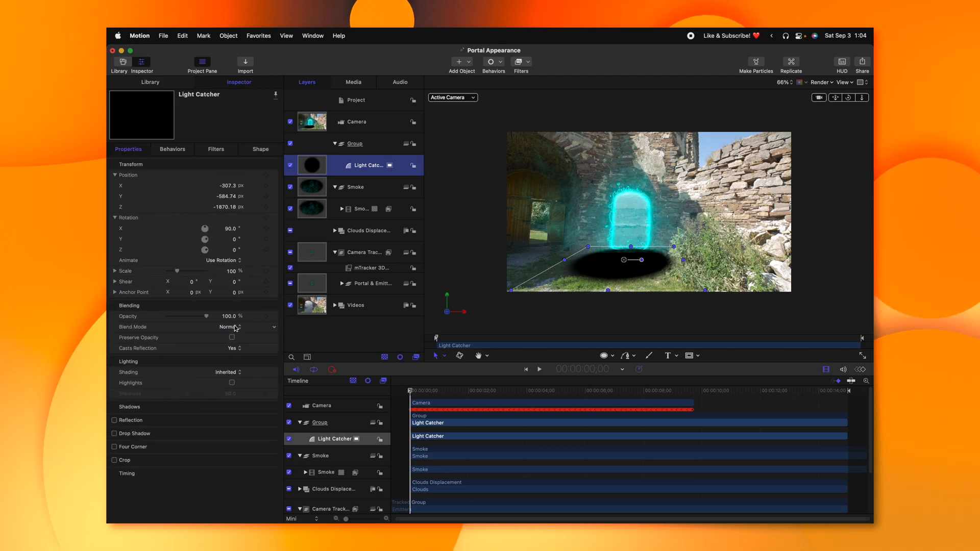
click(229, 327)
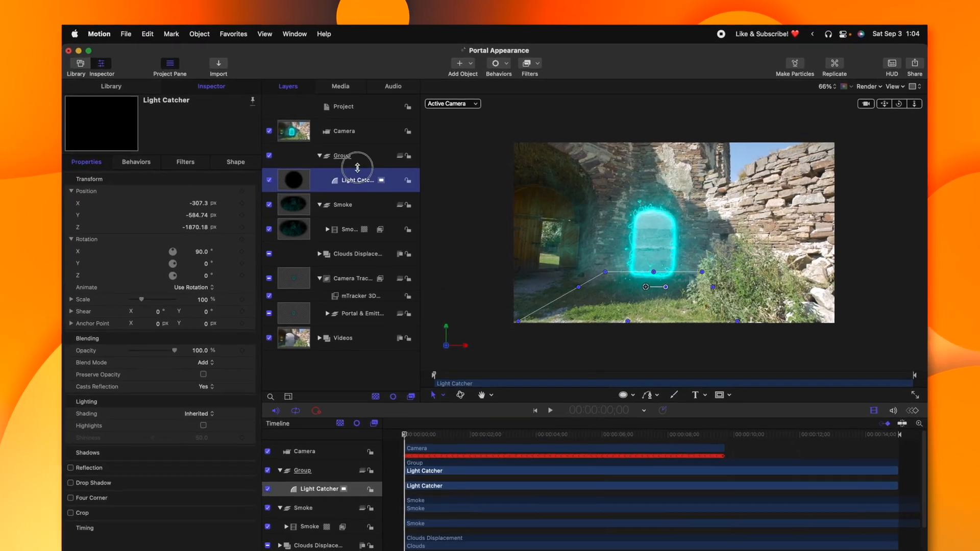
Add a Light object to the group and bring up its Properties transform settings
click(458, 63)
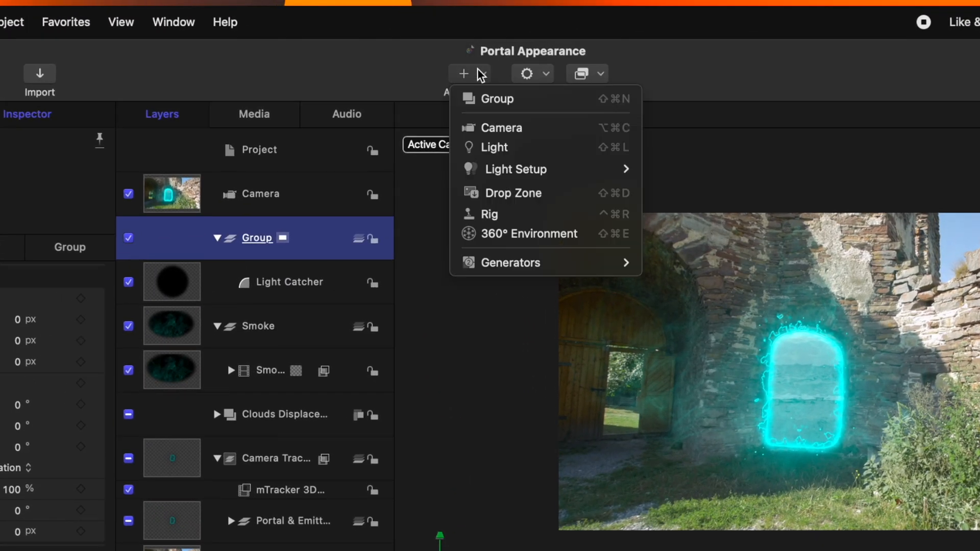
click(494, 147)
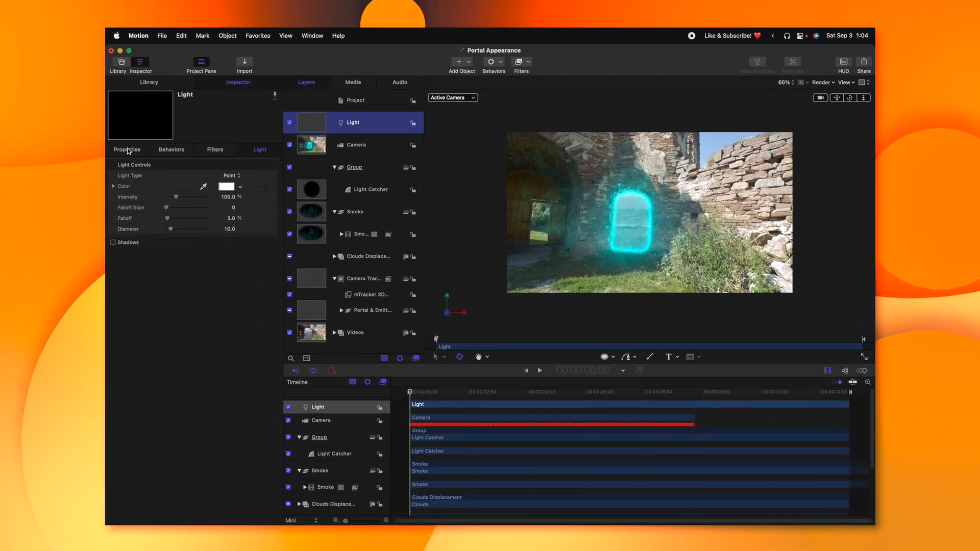
click(129, 149)
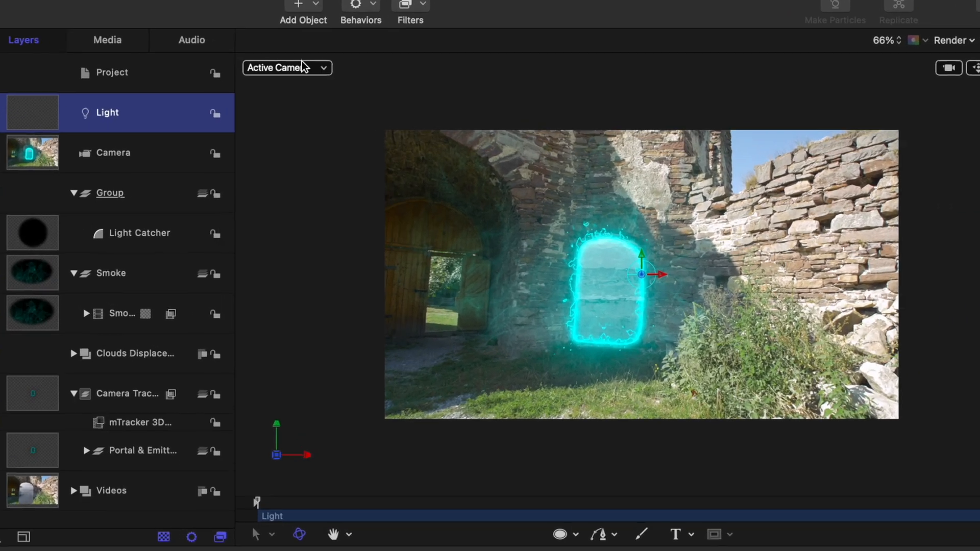
Use the Top view to align the light with the portal's depth, then return to Front
click(286, 68)
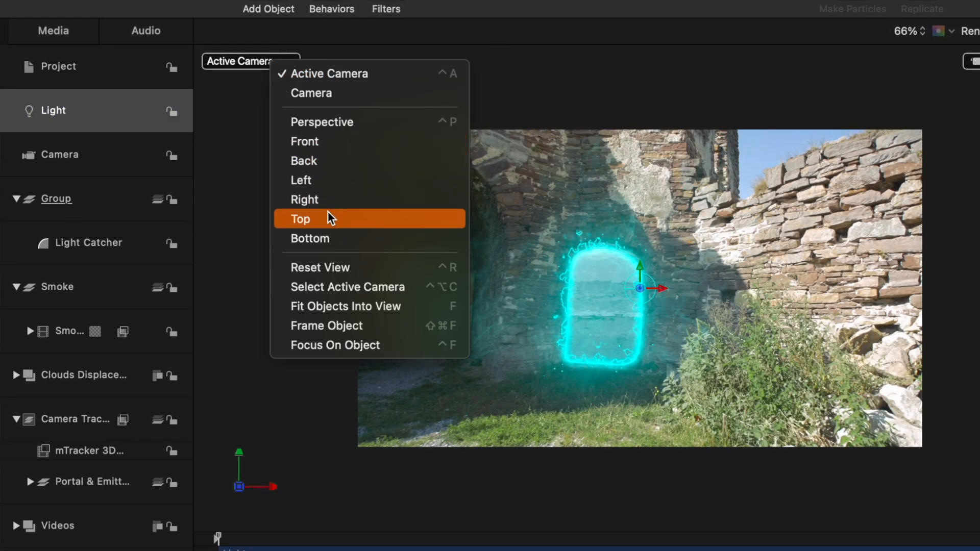
click(299, 218)
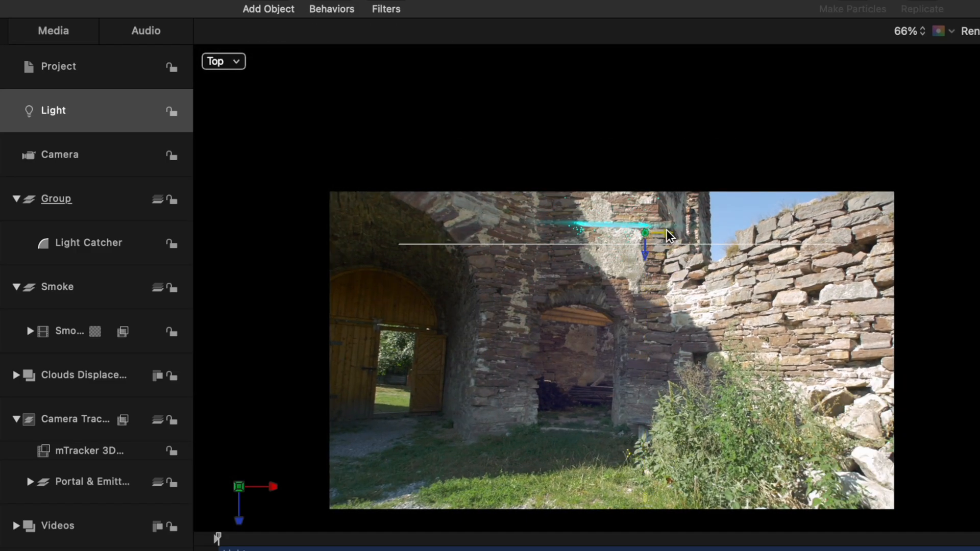
click(222, 61)
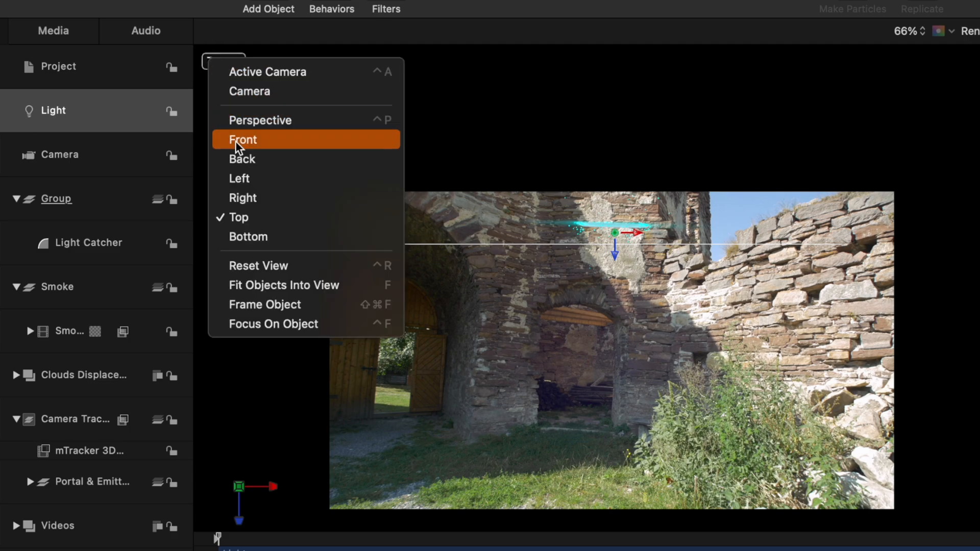
click(243, 139)
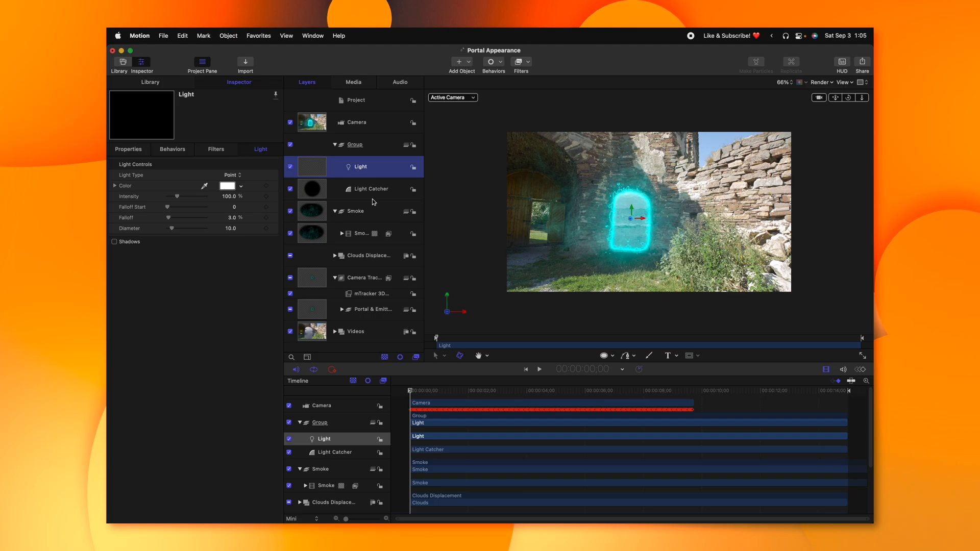
Raise the light's Intensity to about 1600% and change its Color to cyan
drag(188, 196, 203, 196)
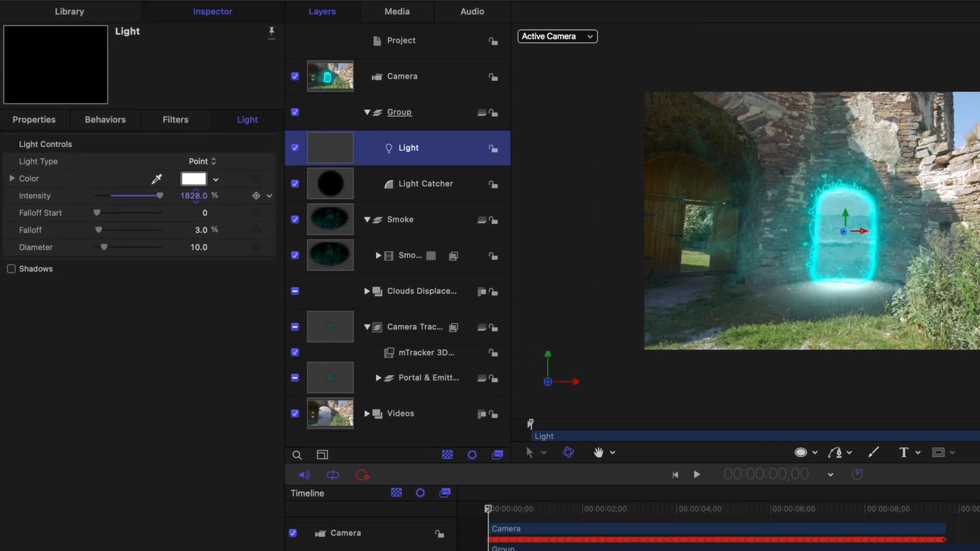
drag(144, 196, 160, 196)
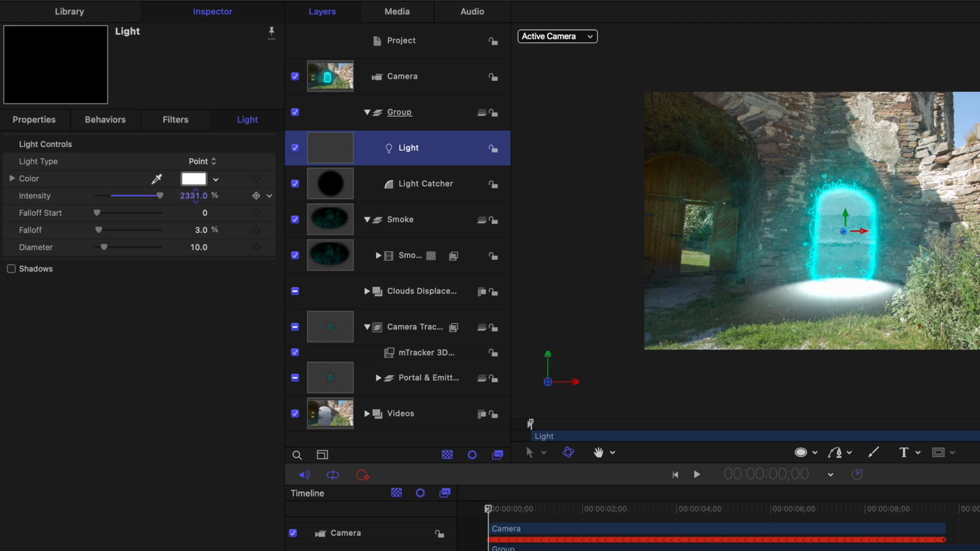
drag(160, 196, 125, 196)
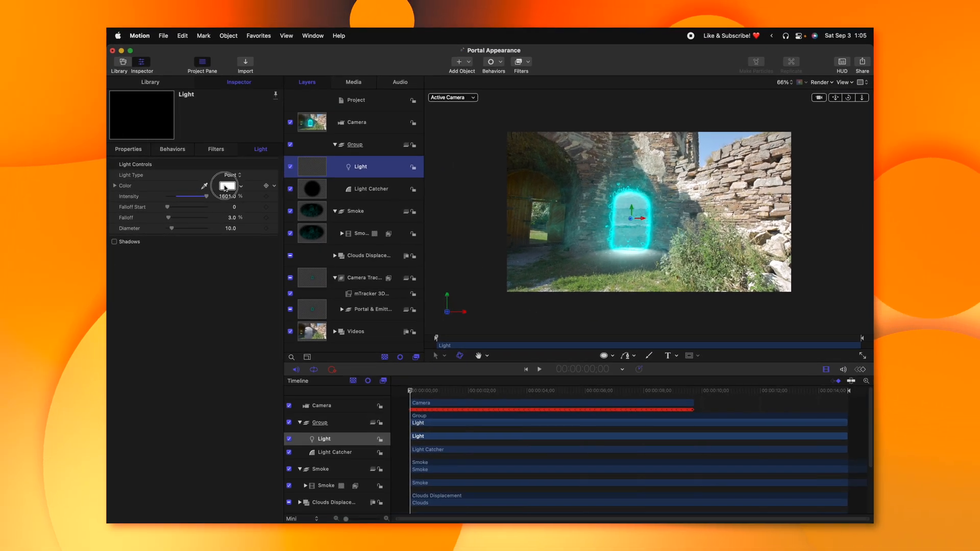
click(228, 186)
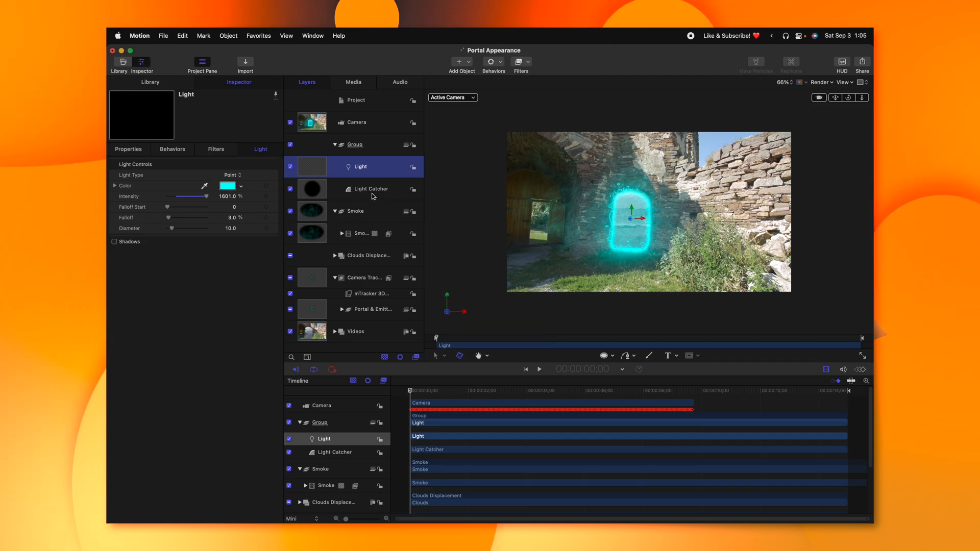
Shift the Light Catcher disc in Z depth so it sits closer under the portal
click(369, 189)
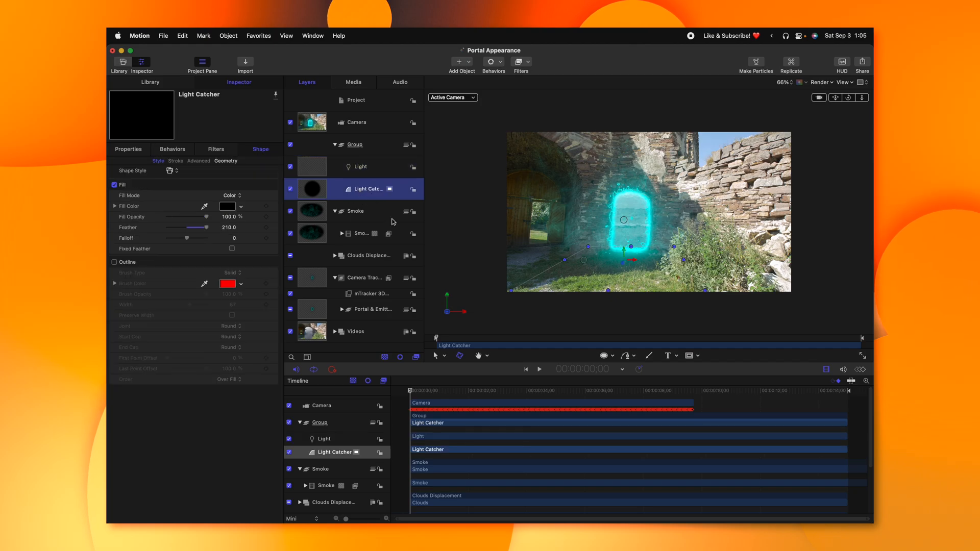
drag(630, 262, 612, 280)
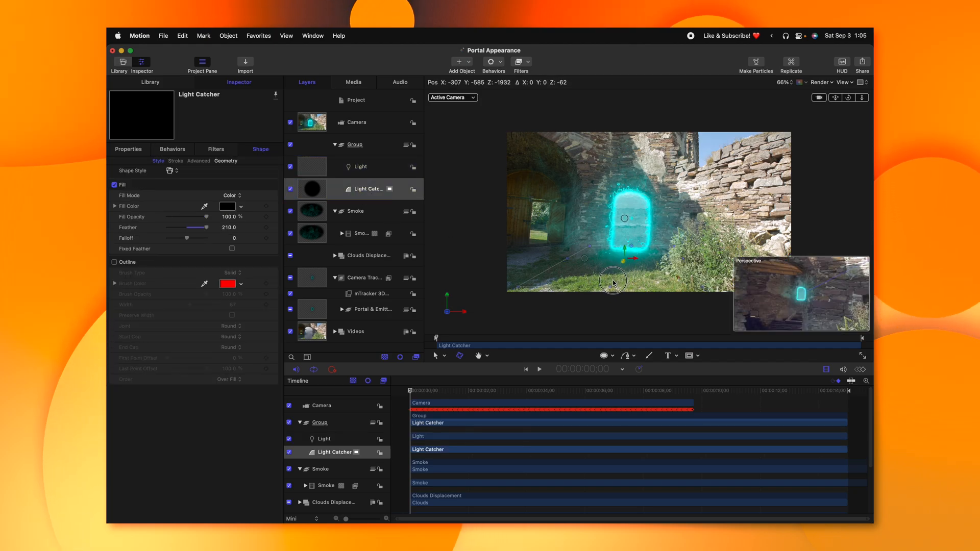
drag(613, 280, 652, 202)
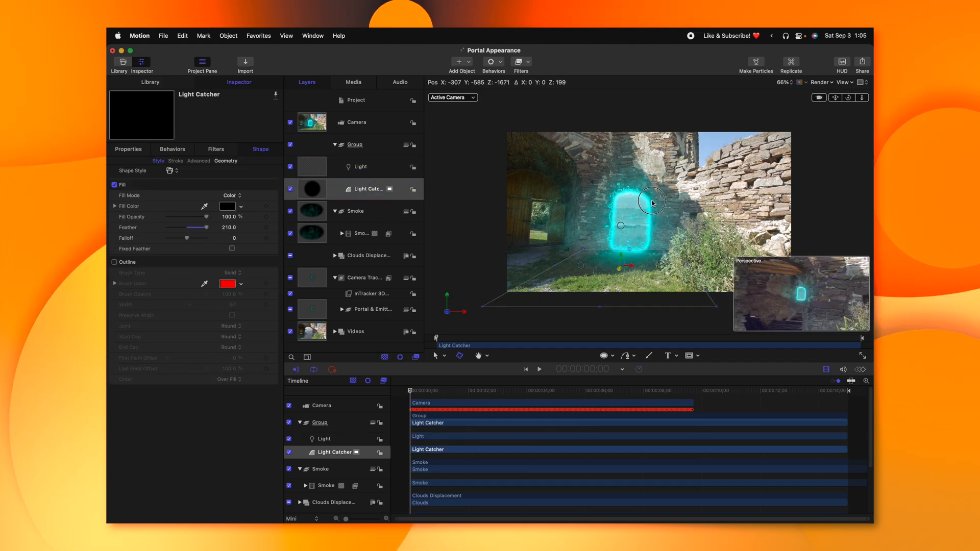
Select the point light and push its Intensity up to about 2338%
click(359, 166)
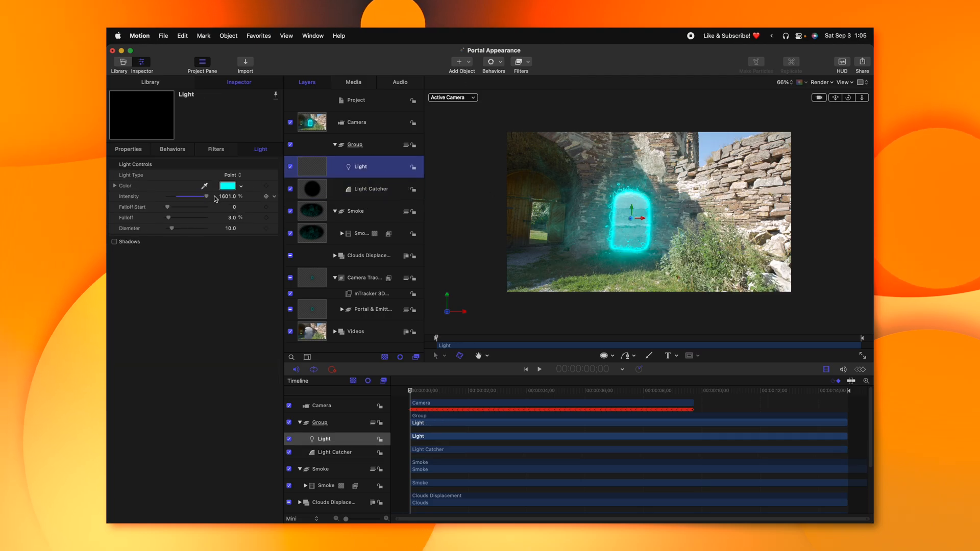
drag(205, 196, 225, 196)
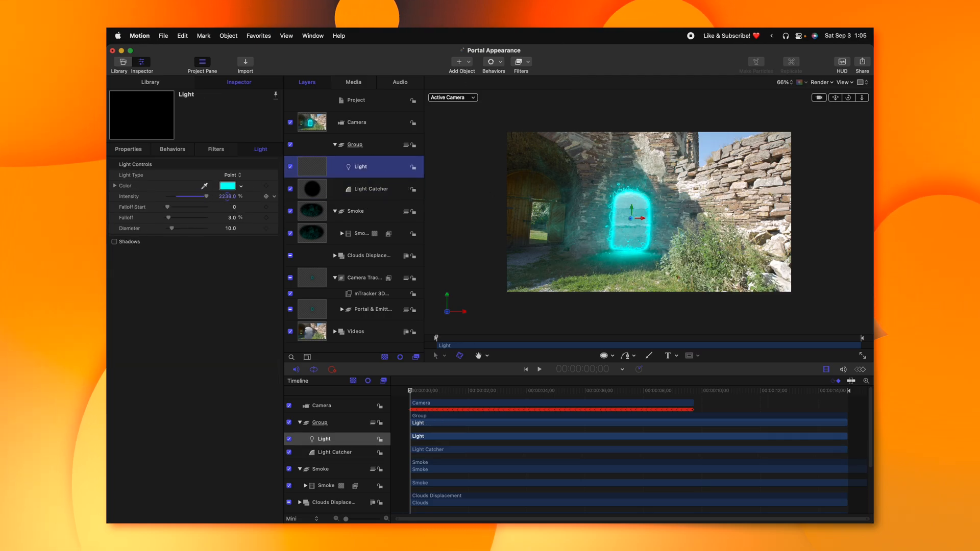
click(354, 144)
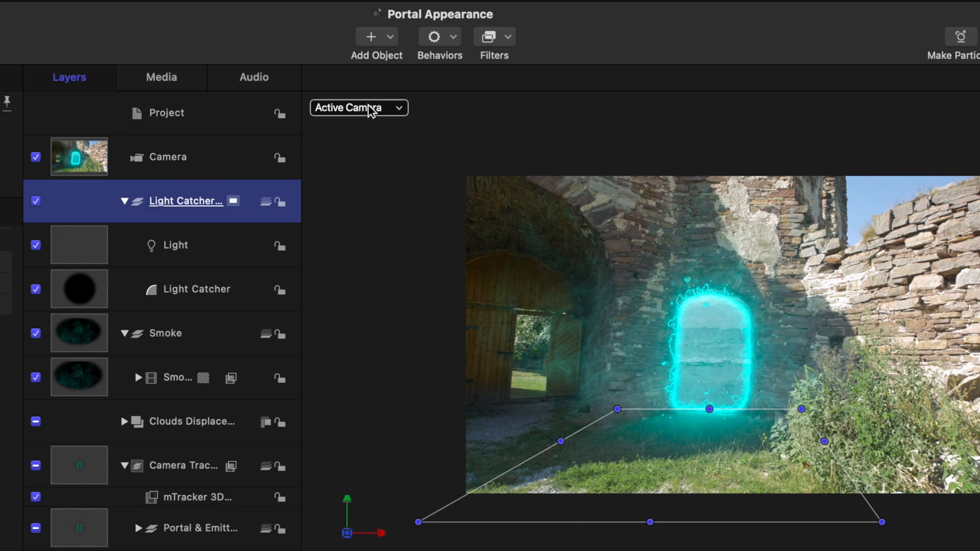
Adjust the Bump Map Amount on the Light Catcher Group and scrub to check the ripple
click(494, 37)
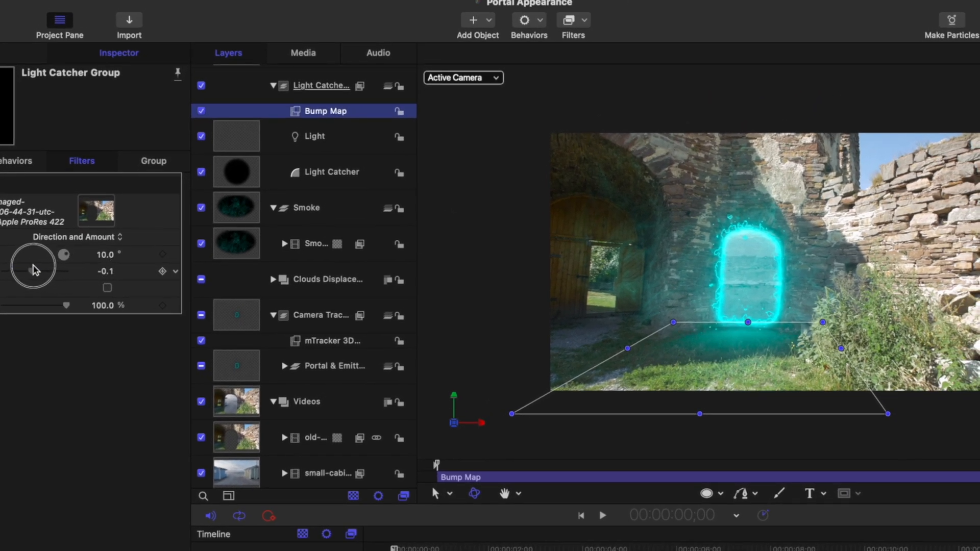
drag(16, 272, 59, 272)
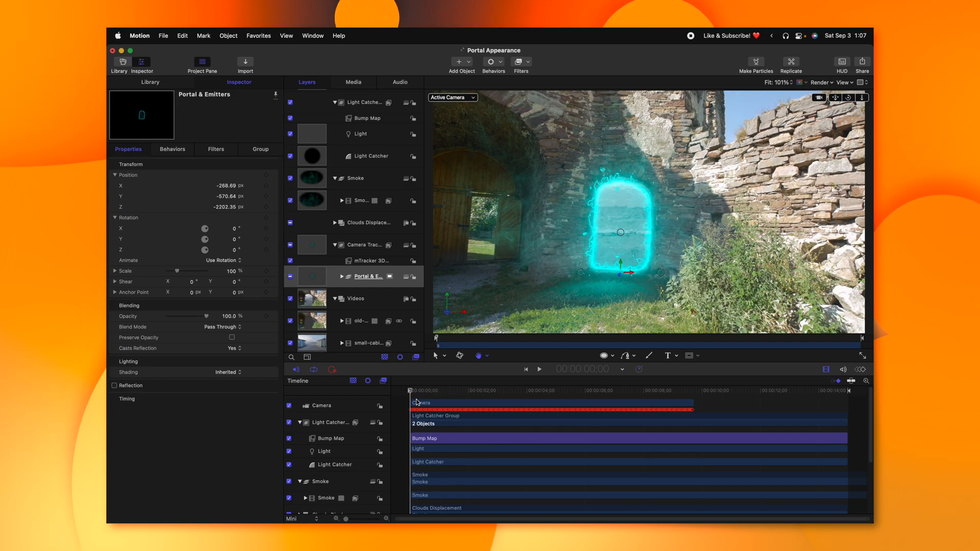
drag(410, 398, 518, 398)
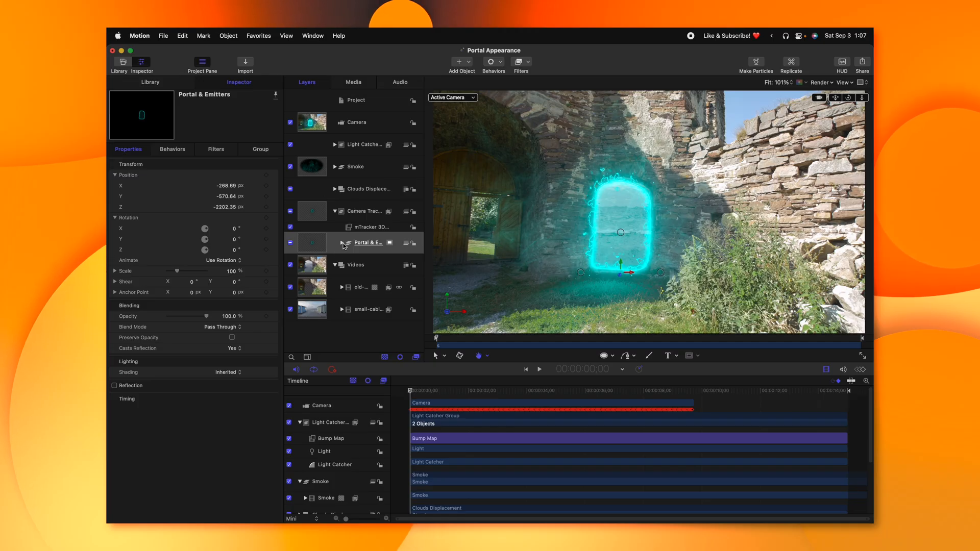
Add a Light Rays filter to Portal & Emitters and set its Glow to 1.0
click(342, 243)
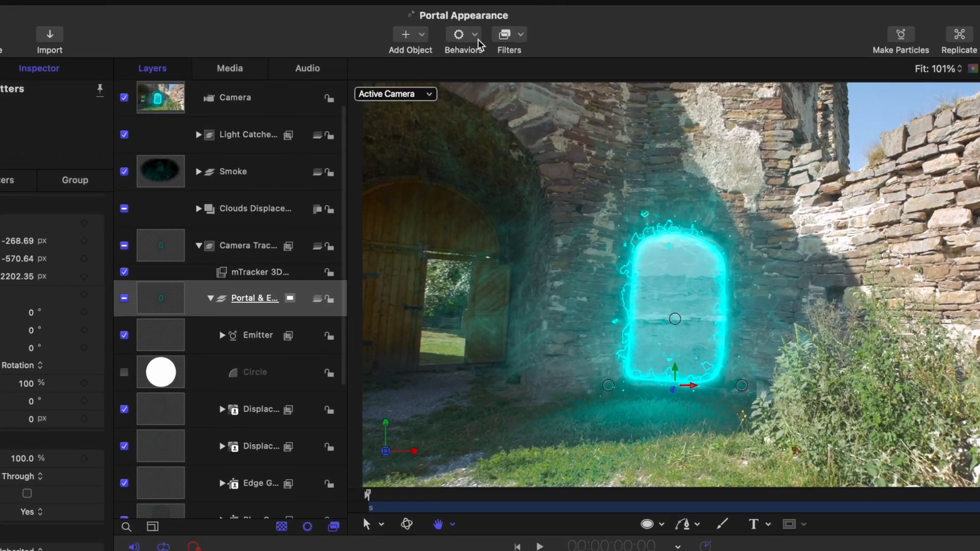
click(504, 35)
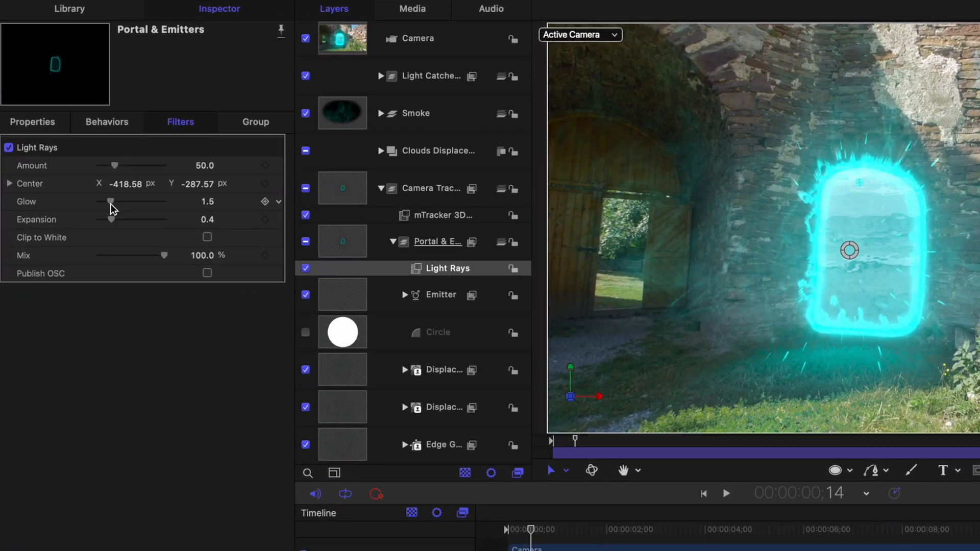
drag(114, 201, 103, 202)
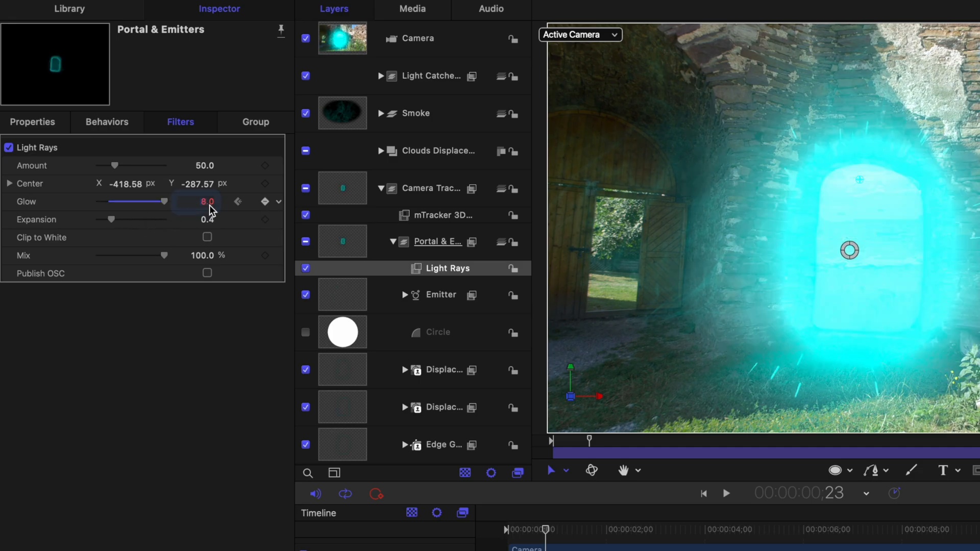
text(1.0)
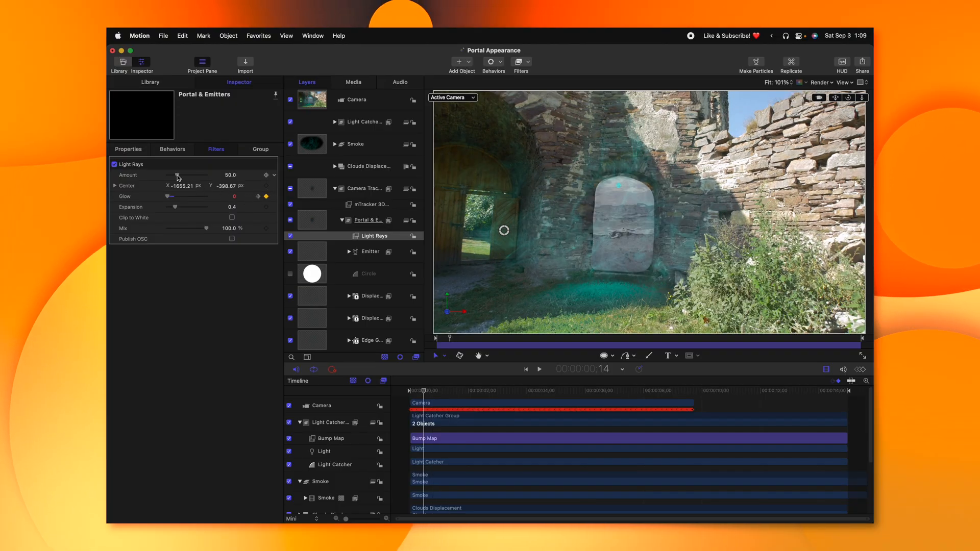
With recording on, keyframe the Light Rays Amount at the current frame
drag(178, 175, 206, 174)
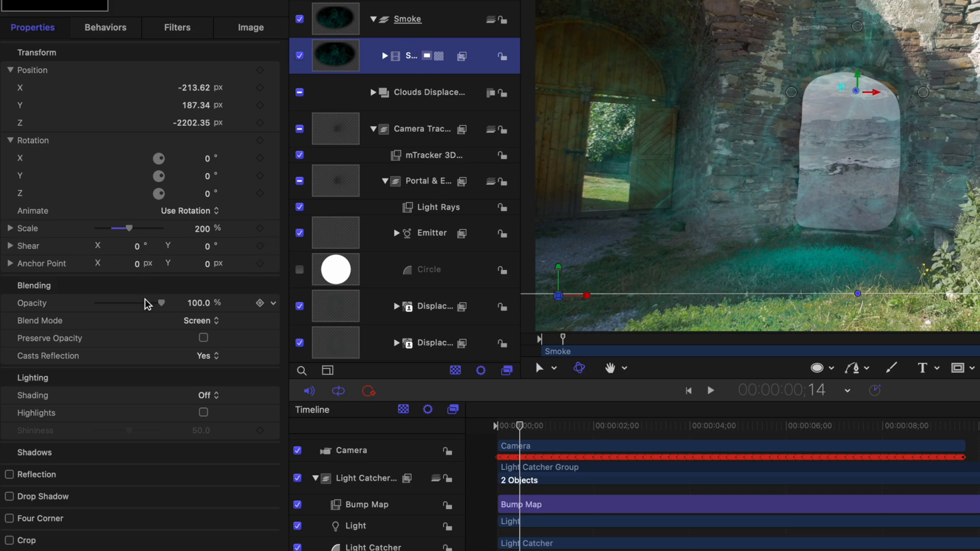
Keyframe Smoke opacity down to 0% at the start and move forward for the 100% keyframe
drag(159, 303, 95, 303)
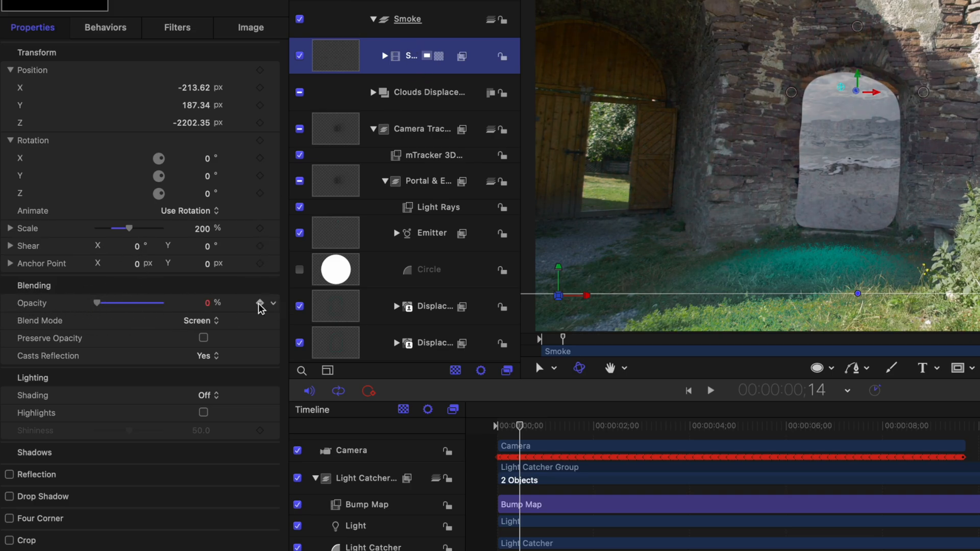
drag(519, 425, 525, 427)
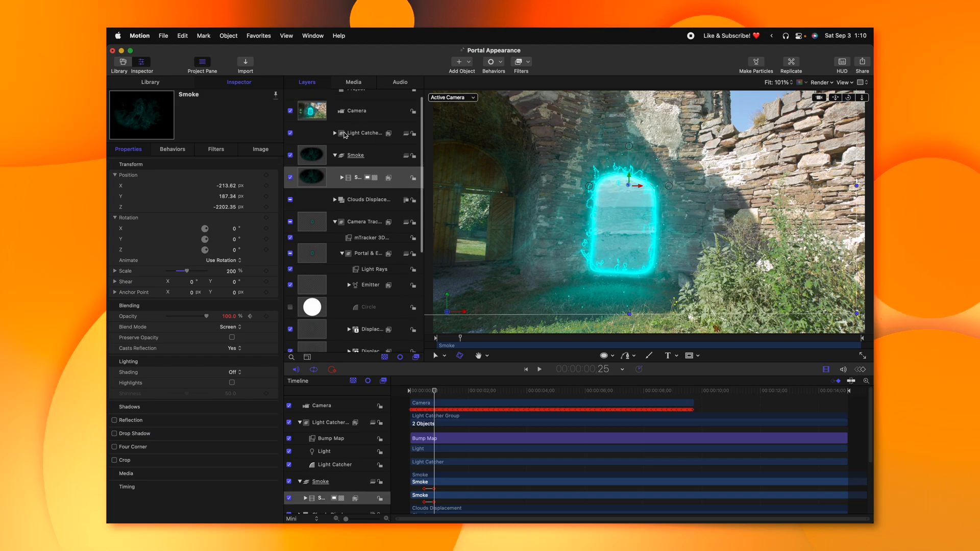
click(361, 164)
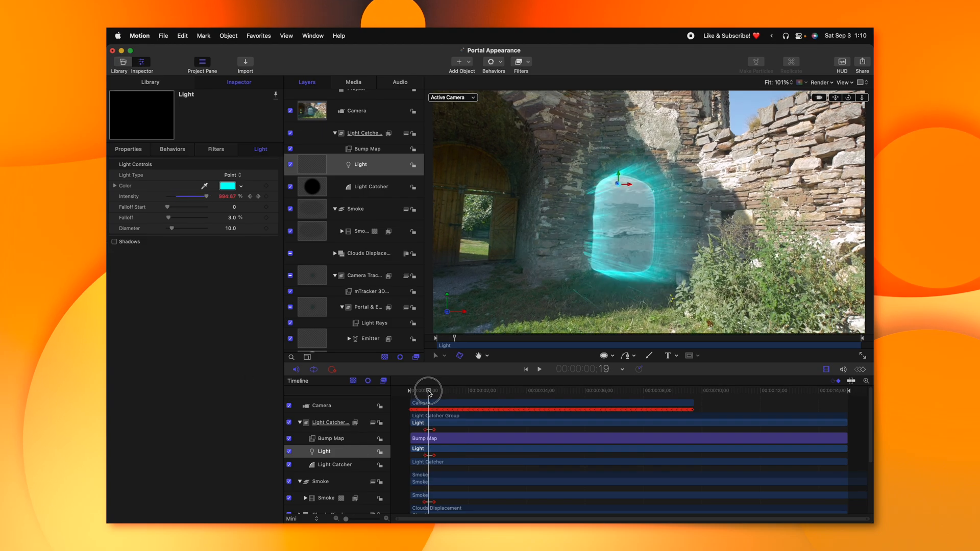
Step the playhead through later frames, keyframing the Light's Intensity up to about 2238%
drag(430, 391, 426, 391)
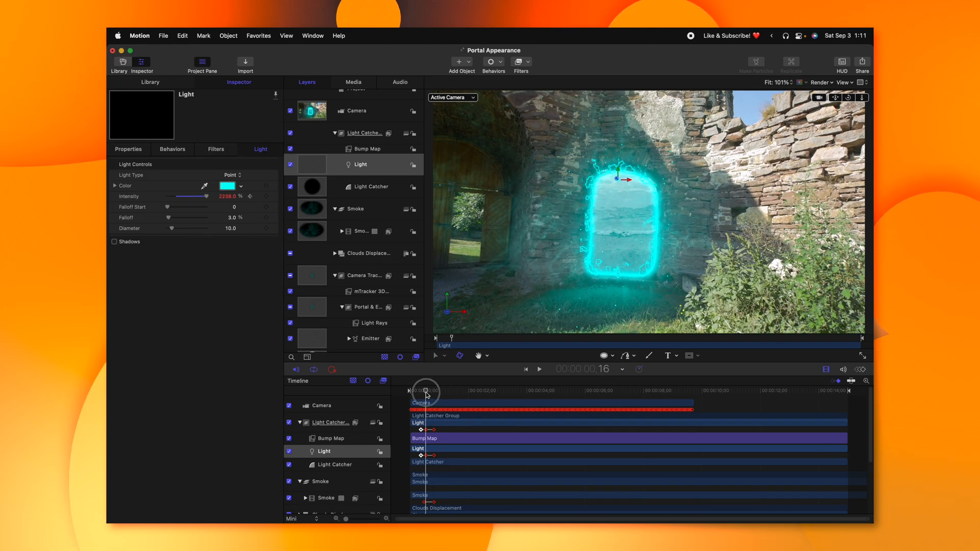
drag(425, 391, 433, 391)
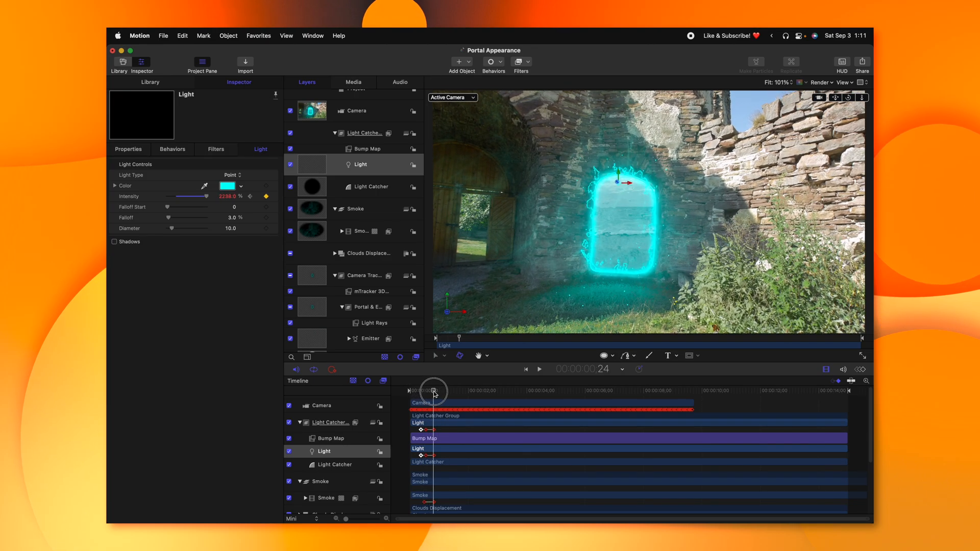
drag(434, 390, 434, 390)
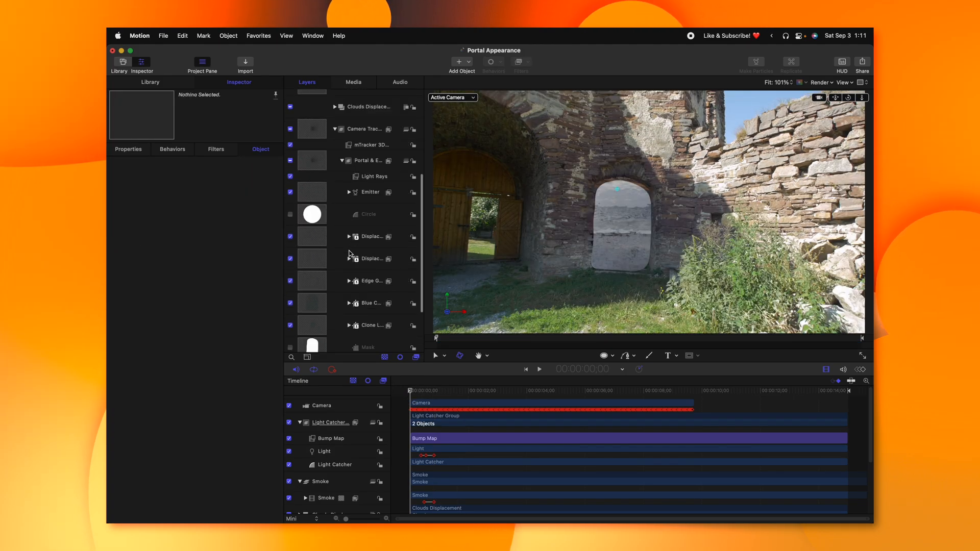
Lower the Mask layer's Opacity in Properties and record a keyframe so the cut-out fades in
scroll(down, 3)
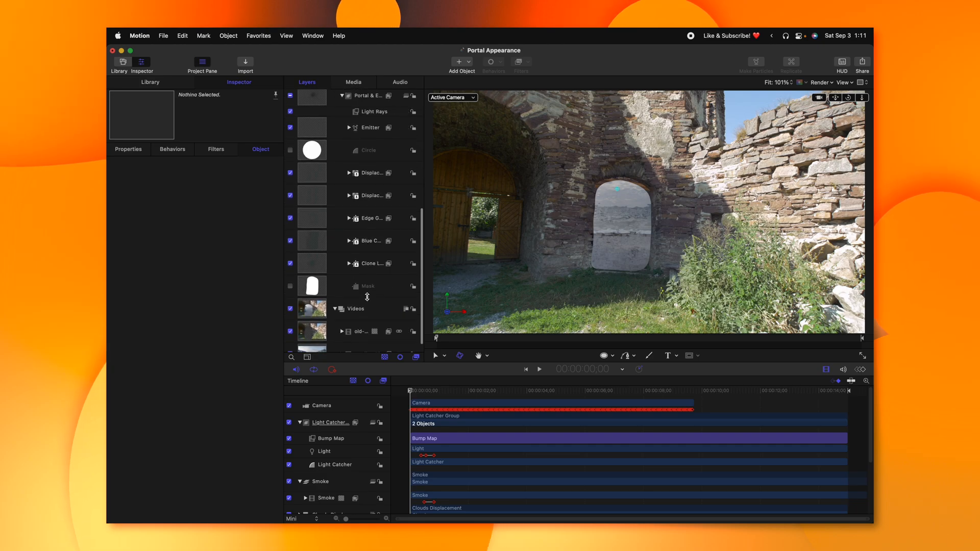
click(370, 286)
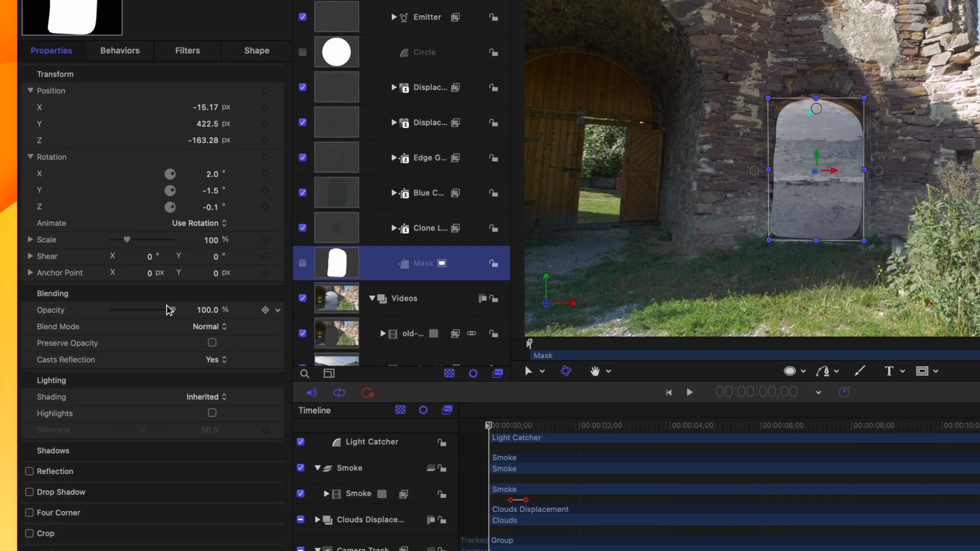
drag(176, 309, 110, 310)
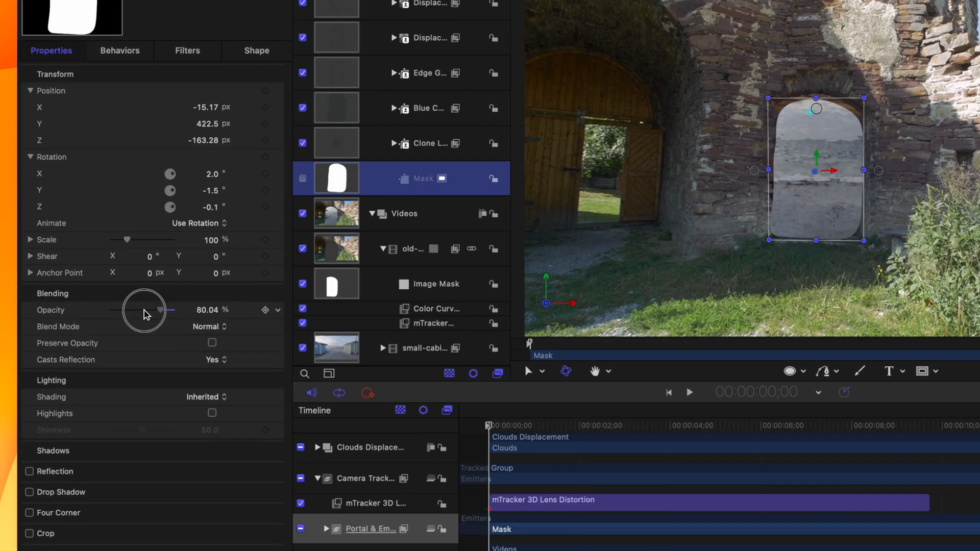
drag(159, 309, 113, 309)
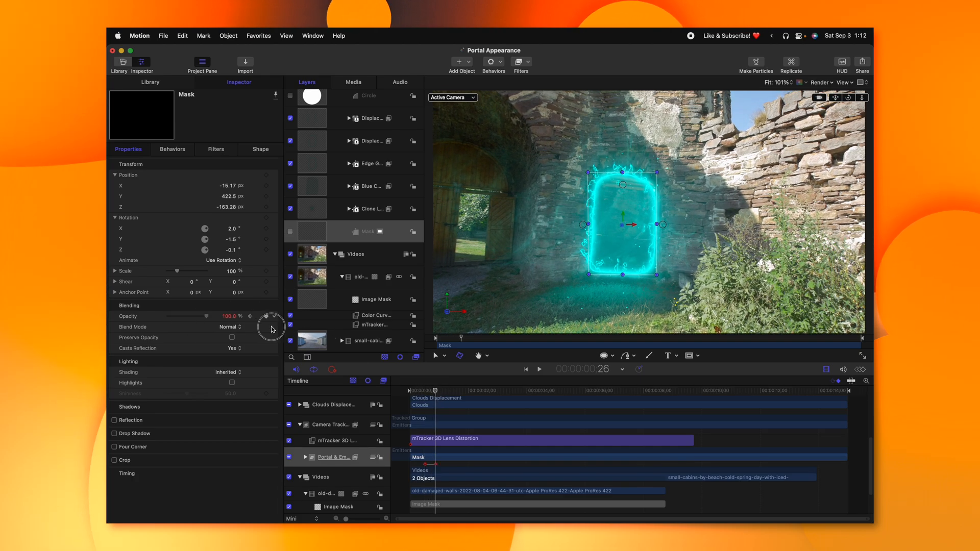
click(272, 327)
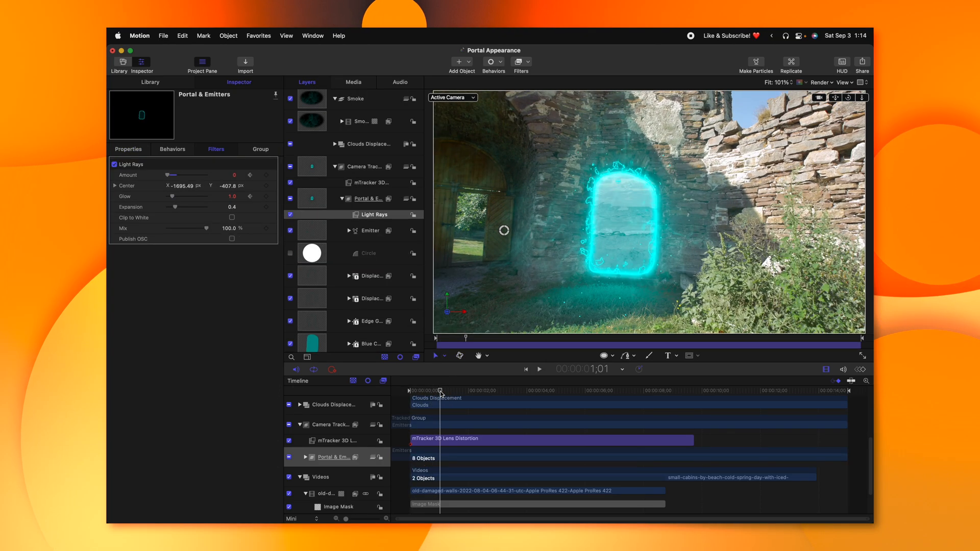
Export the project via File > Share > Export Movie into the tutorial's destination folder
click(162, 35)
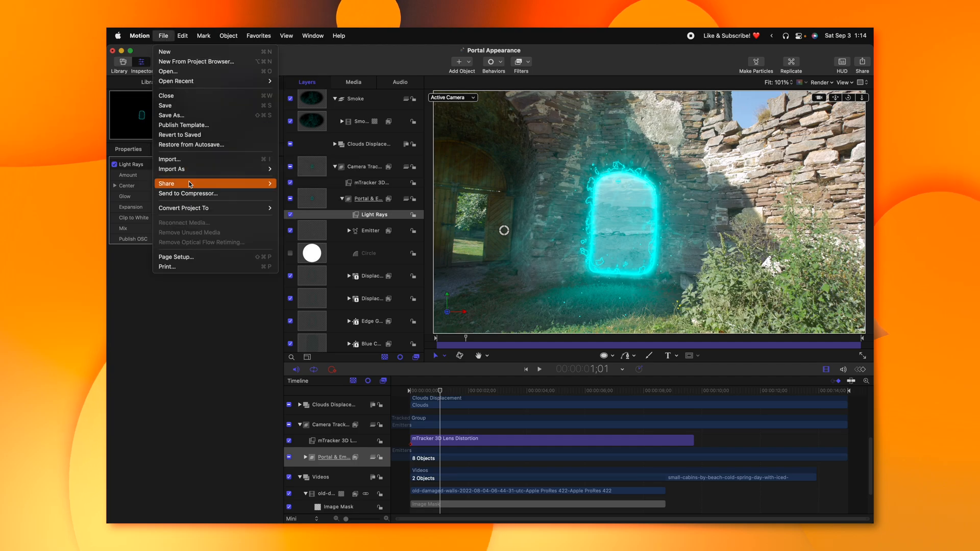
click(166, 182)
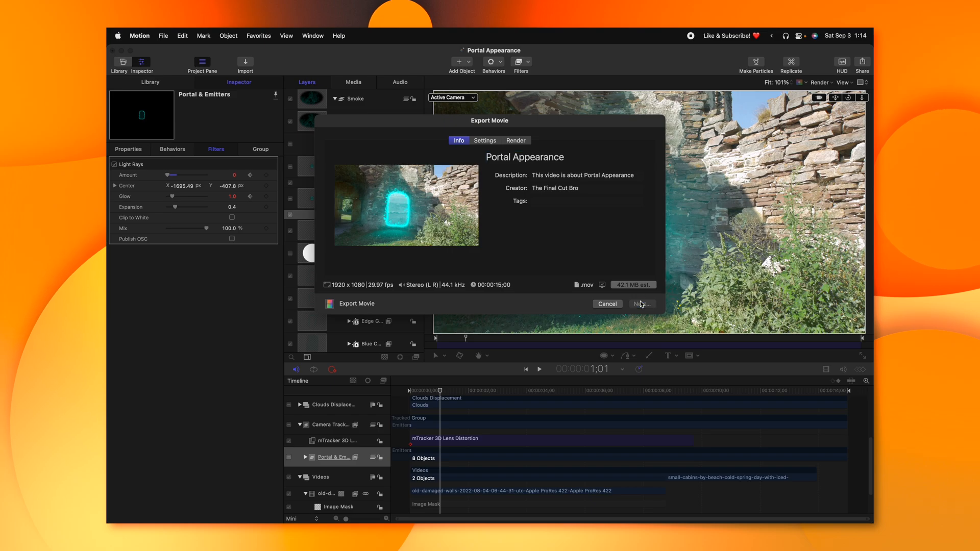
click(639, 305)
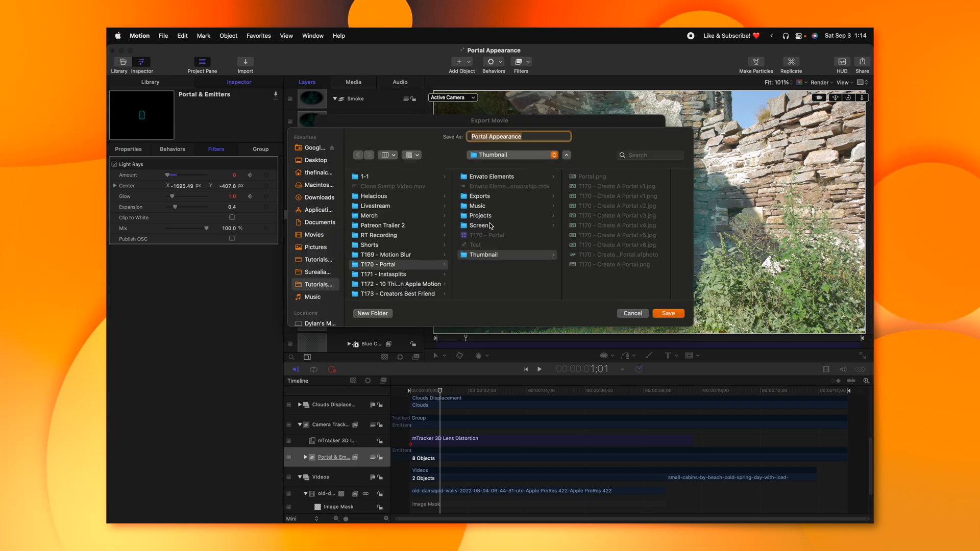
click(632, 313)
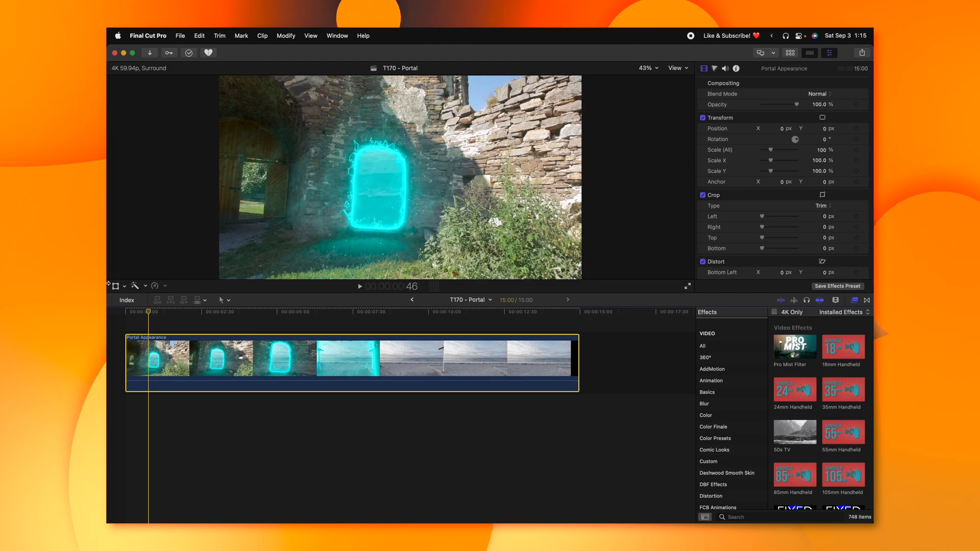
Apply the Earthquake effect and keyframe its Amount from 0 up to about 50
text(earl)
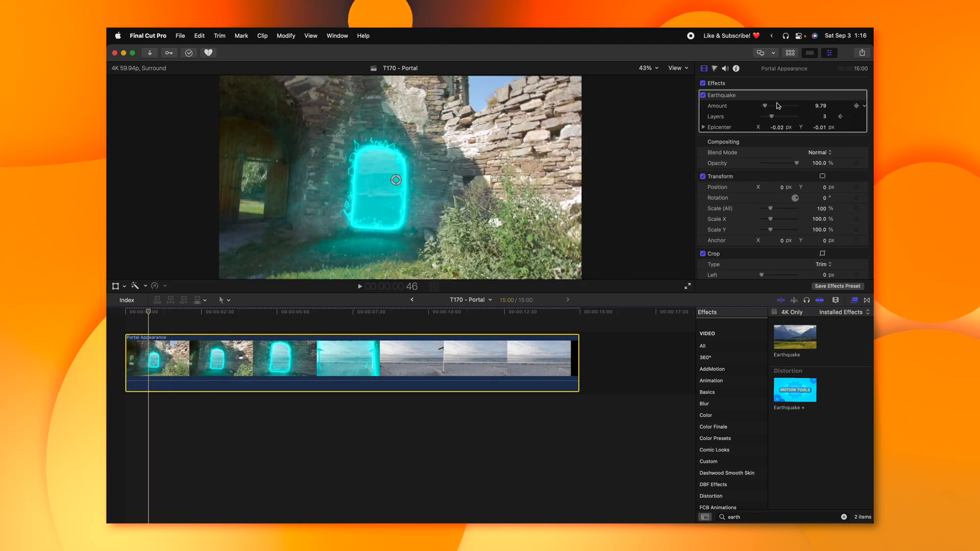
drag(775, 105, 761, 105)
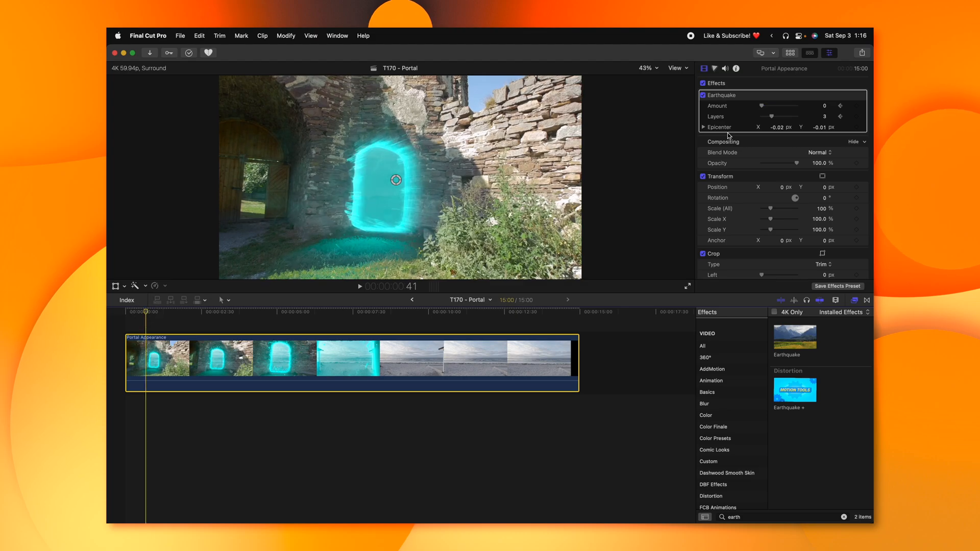
drag(772, 106, 795, 105)
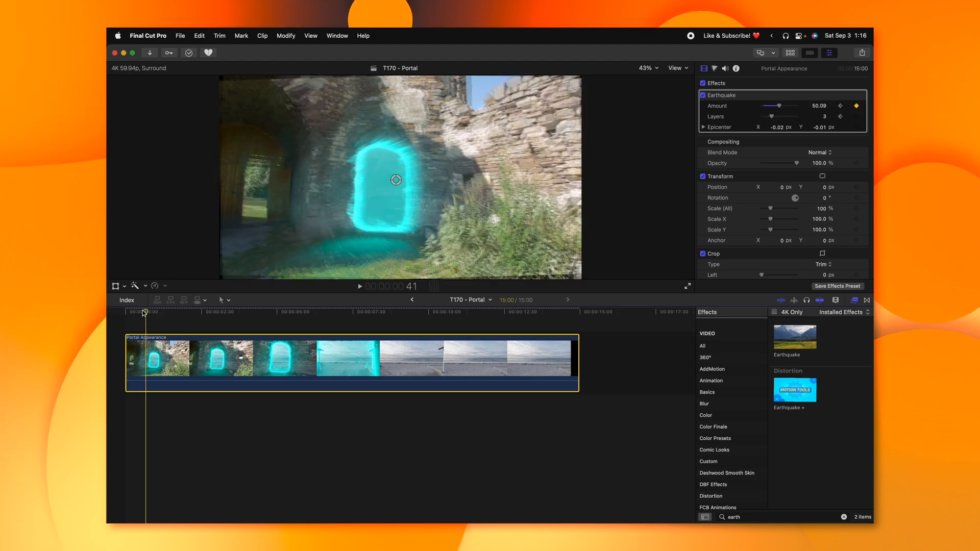